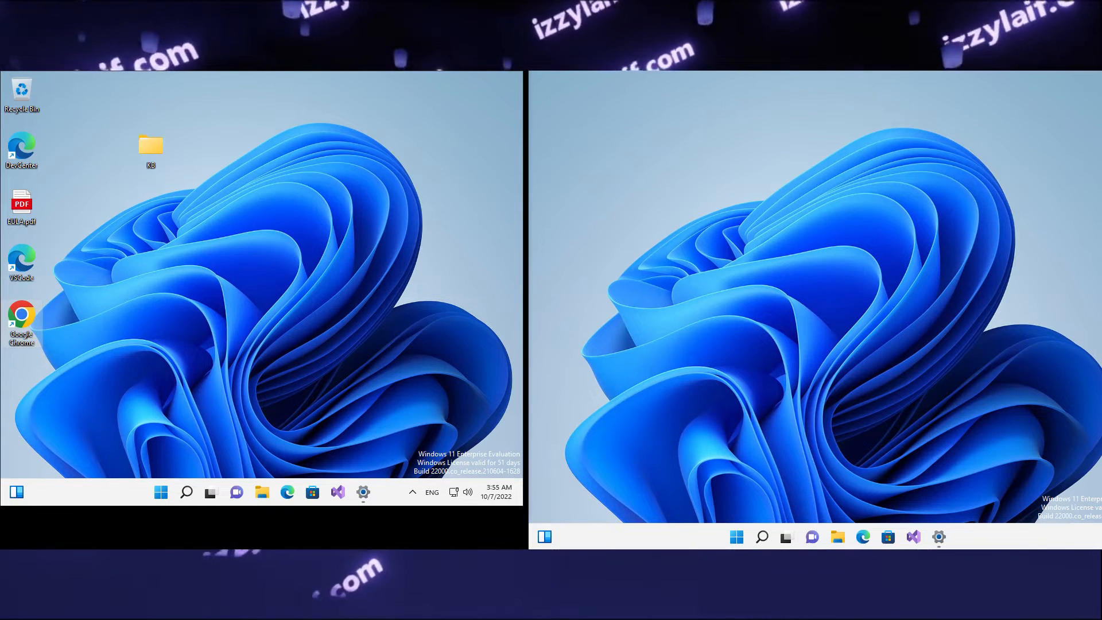
Bring up the Properties of the Google Chrome desktop shortcut from its right-click menu.
click(362, 492)
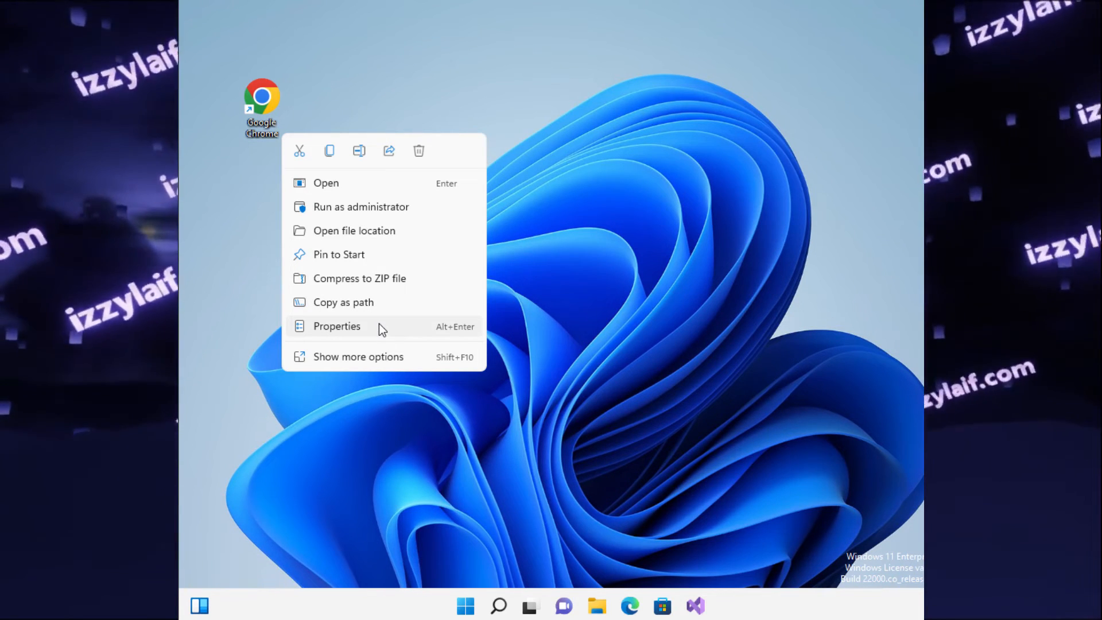
click(336, 326)
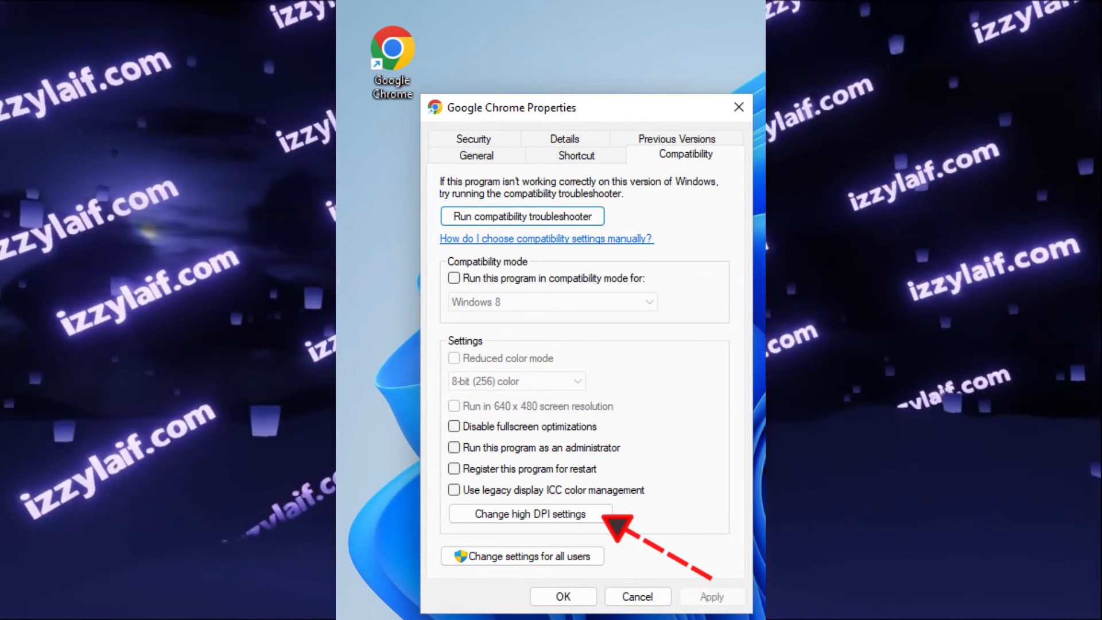
Reach the chrome.exe high DPI settings via Change high DPI settings on Compatibility.
click(529, 514)
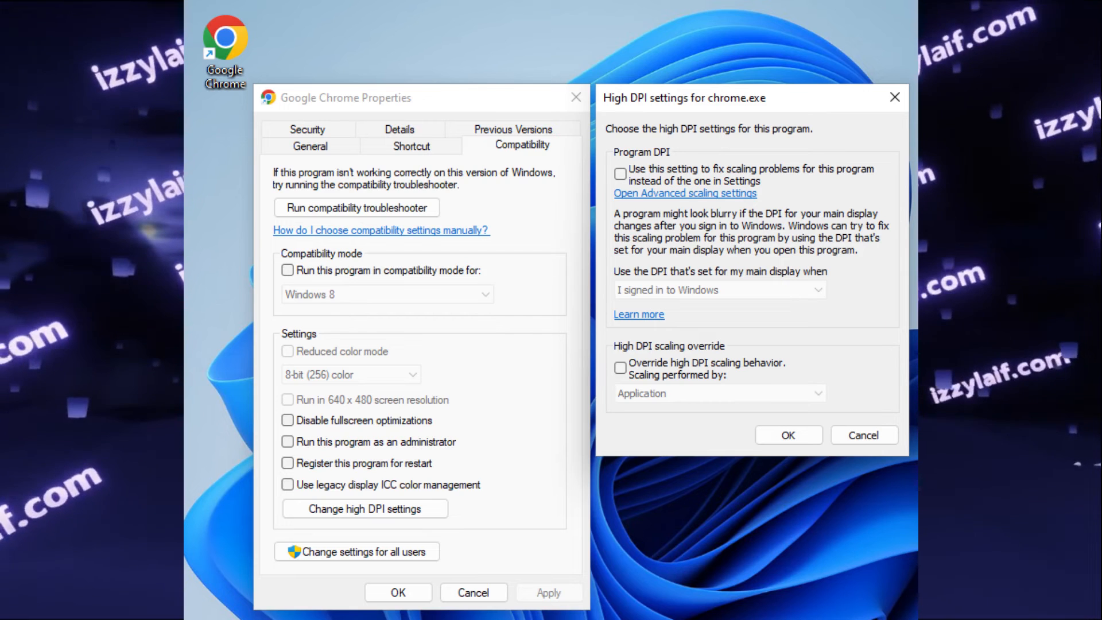